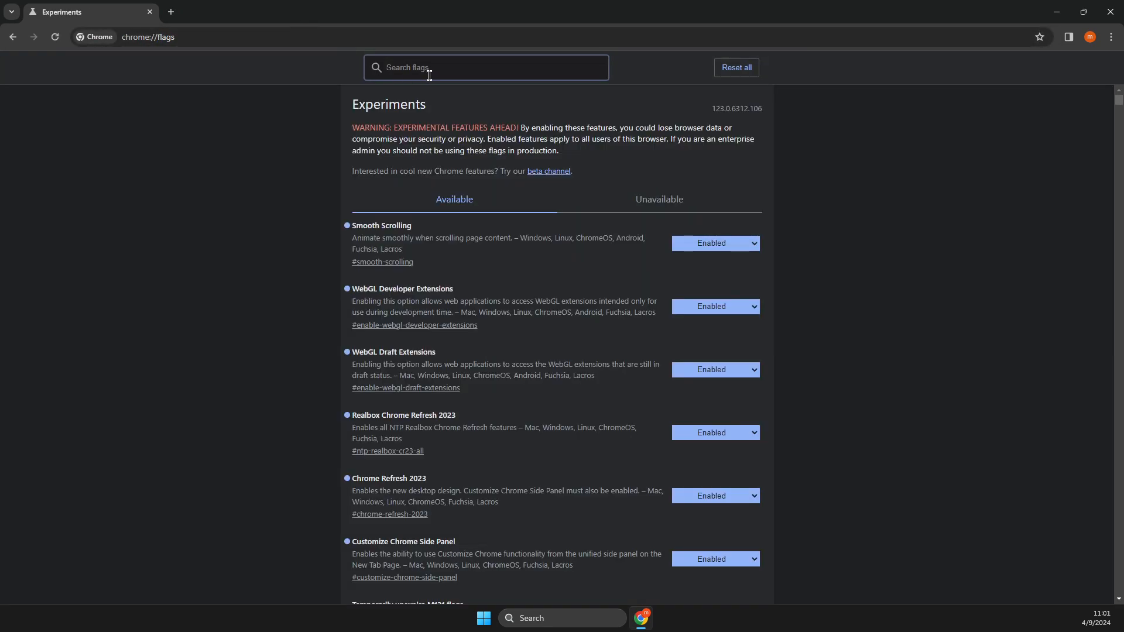
Filter the chrome://flags list with the search term 'overlay'.
text(o)
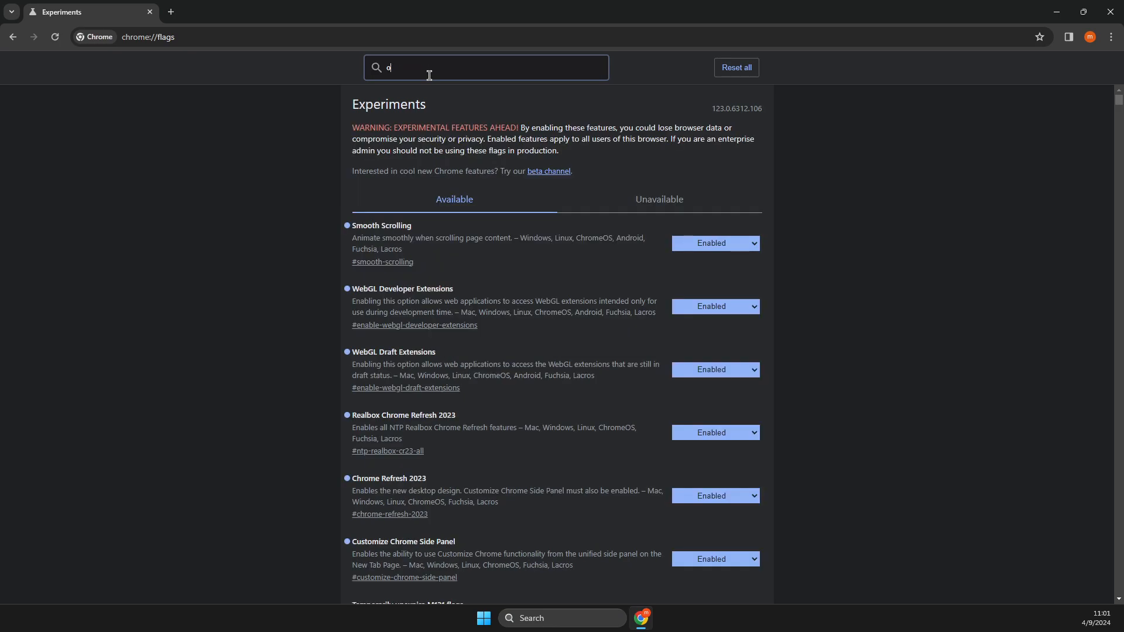
text(verlay)
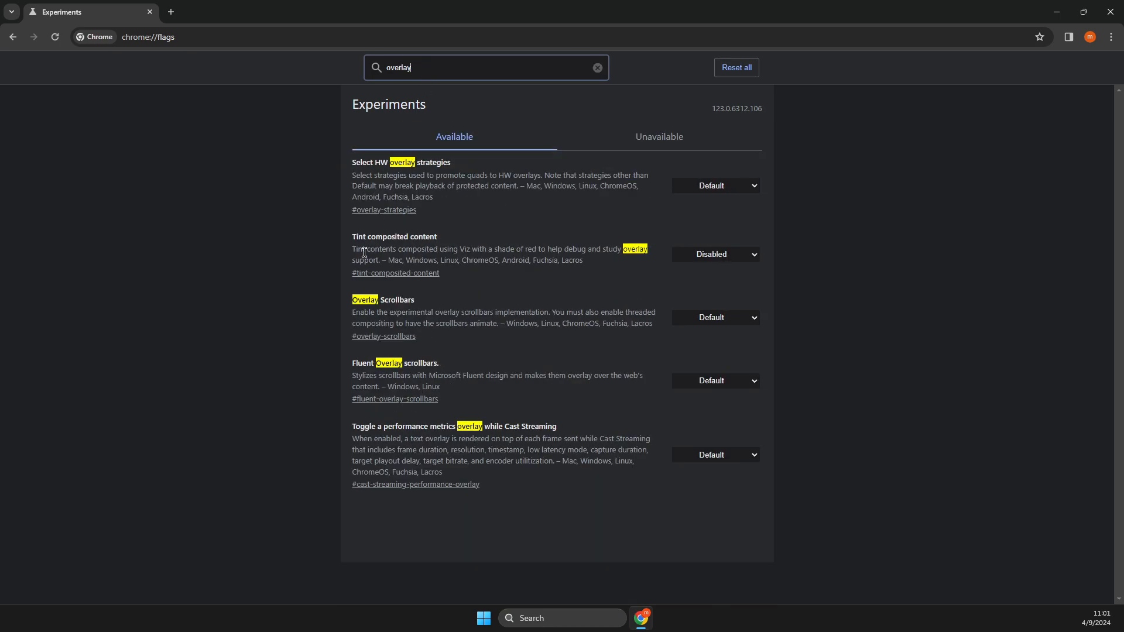
mouse_move(377, 295)
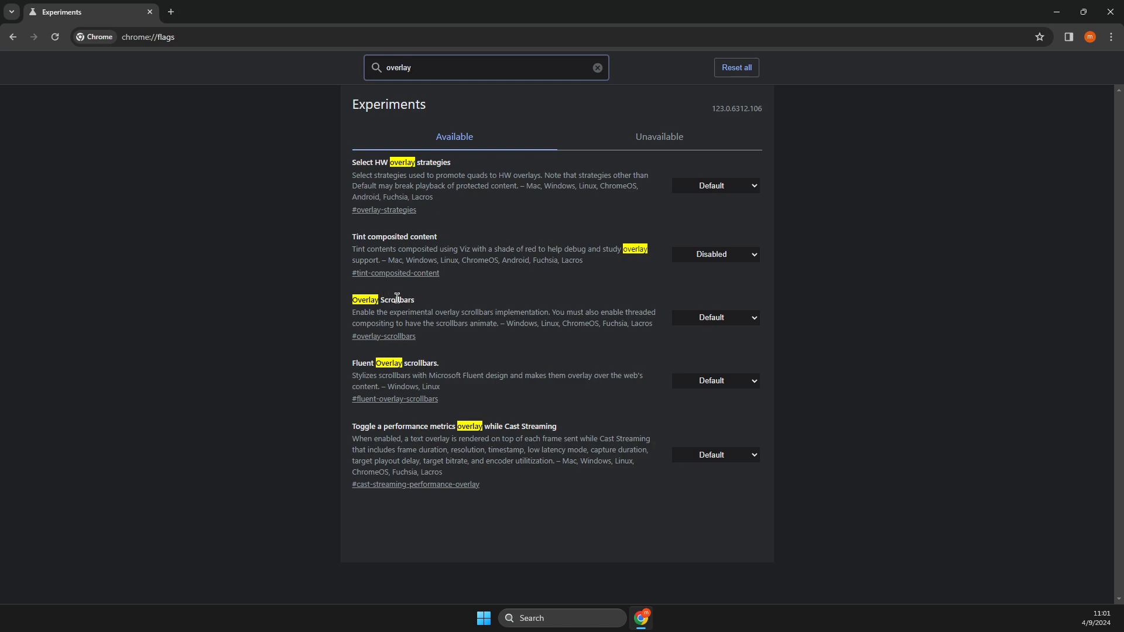
Reveal the Default/Enabled/Disabled choices for the Overlay Scrollbars flag.
click(714, 317)
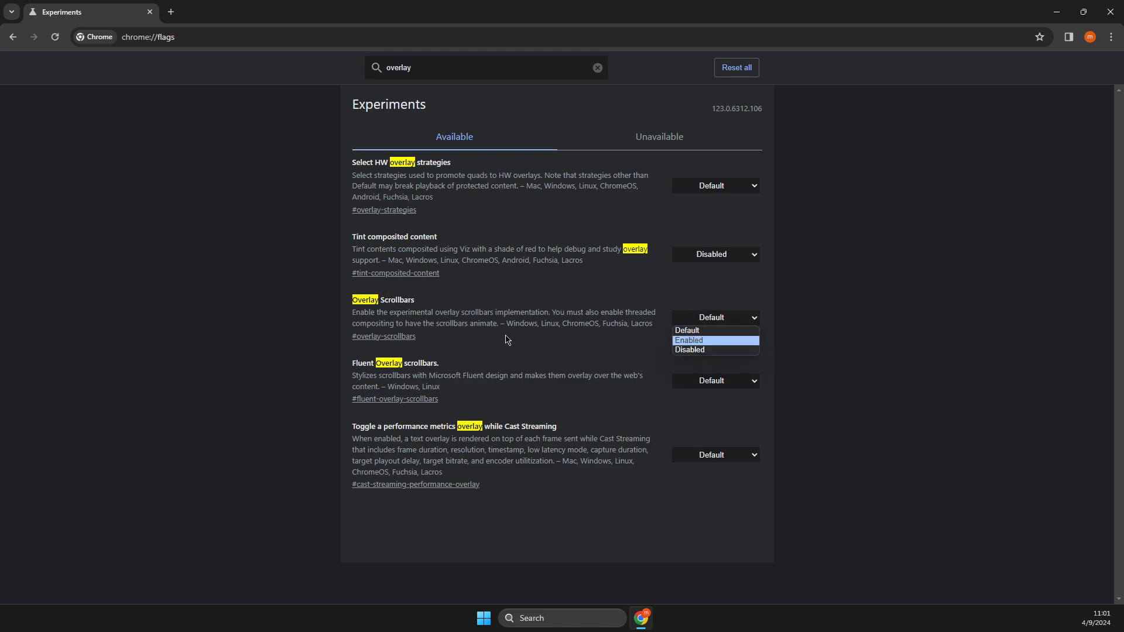
mouse_move(658, 342)
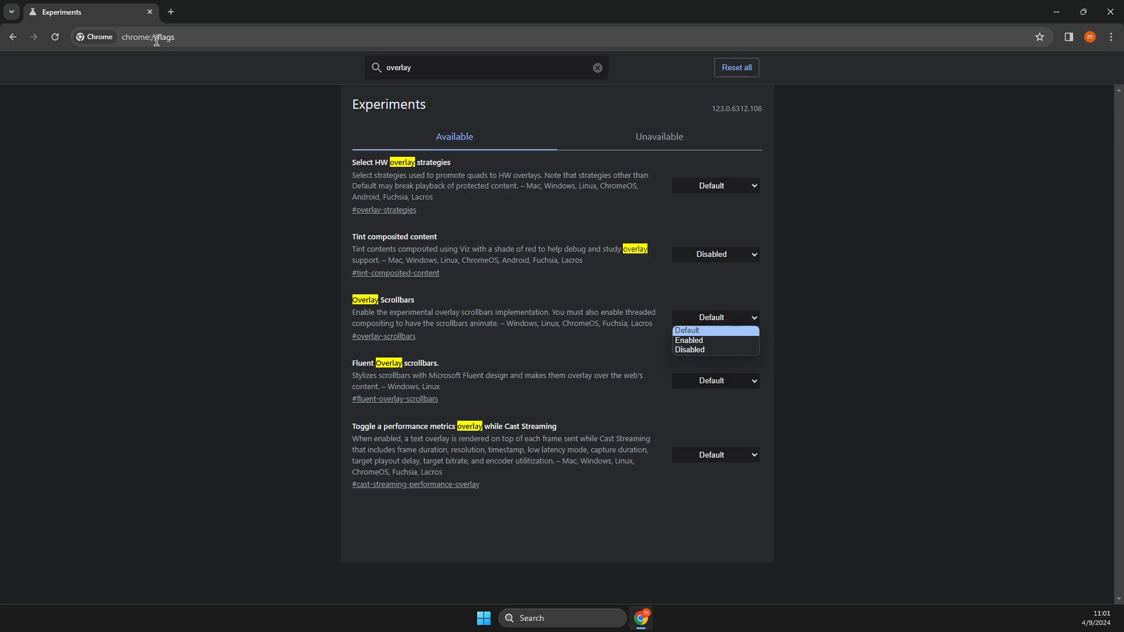
mouse_move(707, 345)
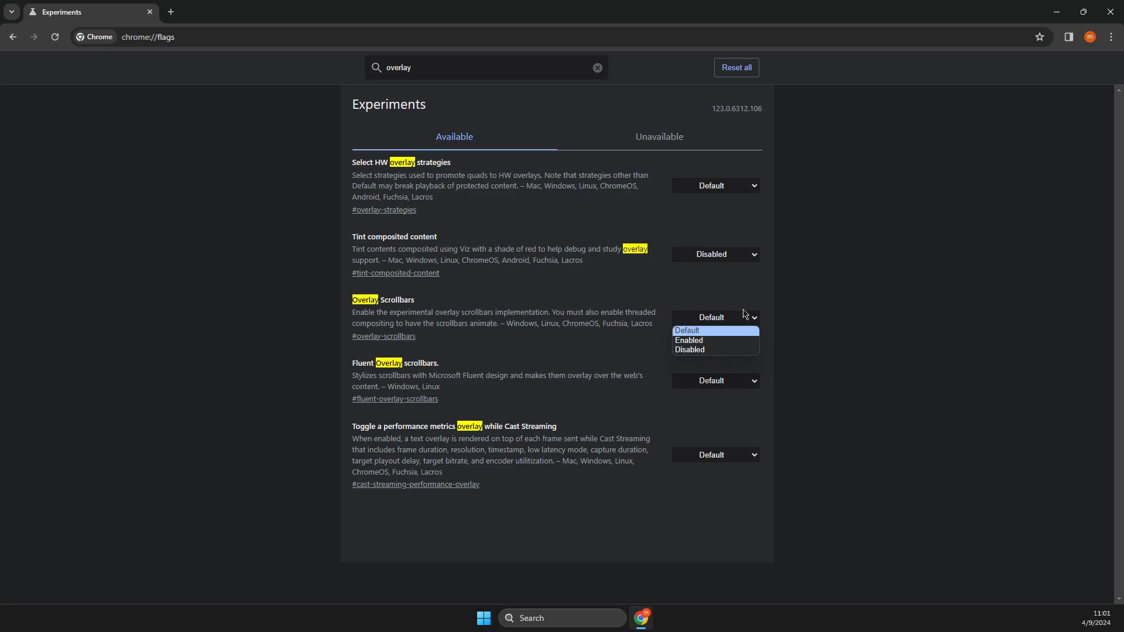
mouse_move(745, 313)
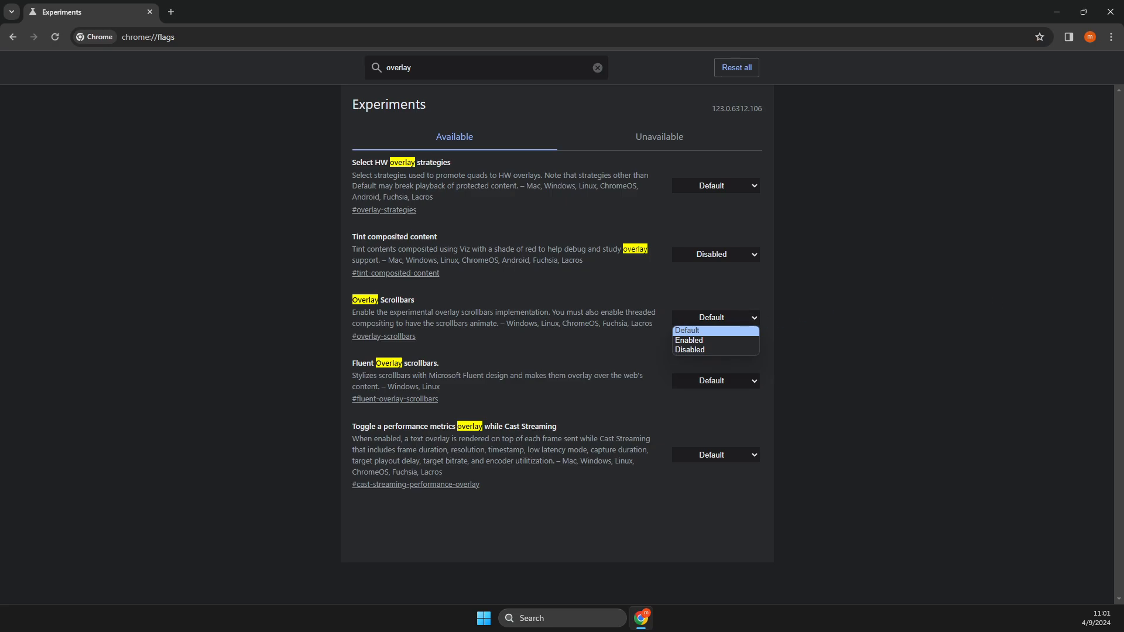